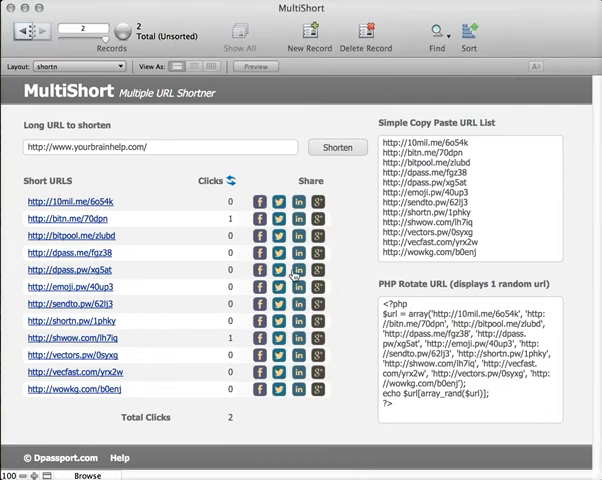
mouse_move(300, 277)
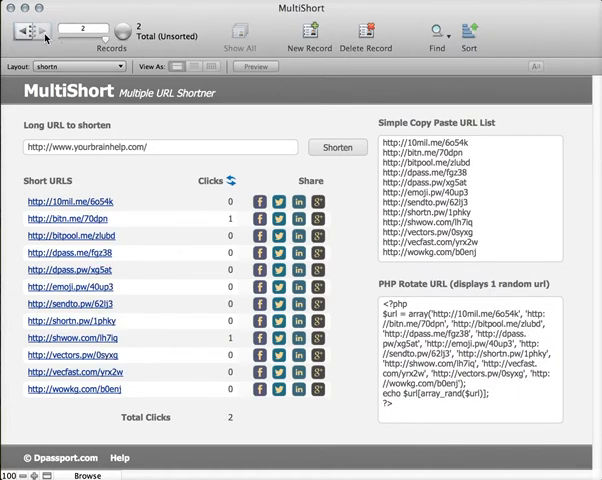
click(20, 31)
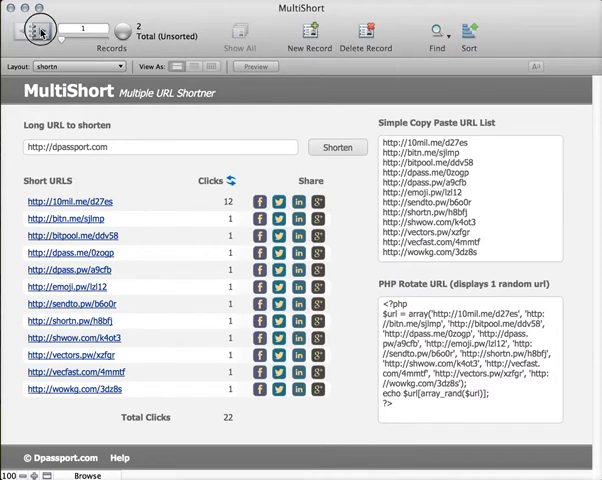
click(25, 28)
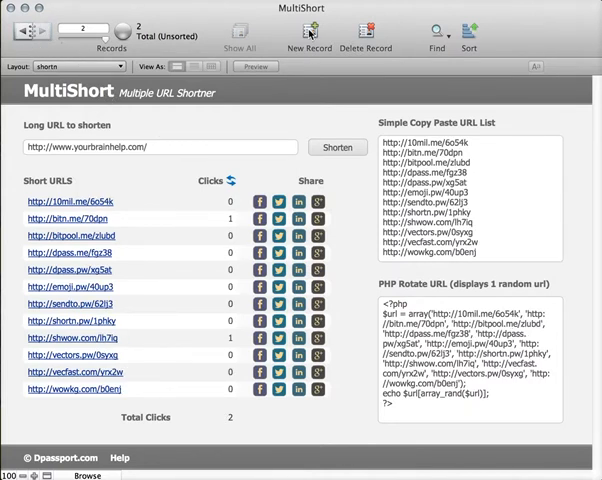
mouse_move(308, 30)
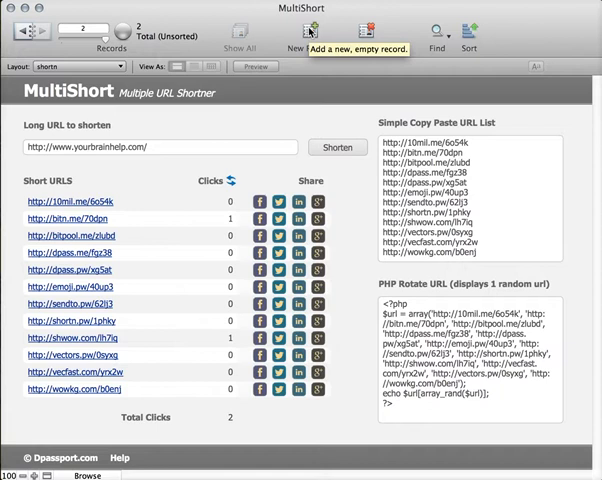
click(293, 33)
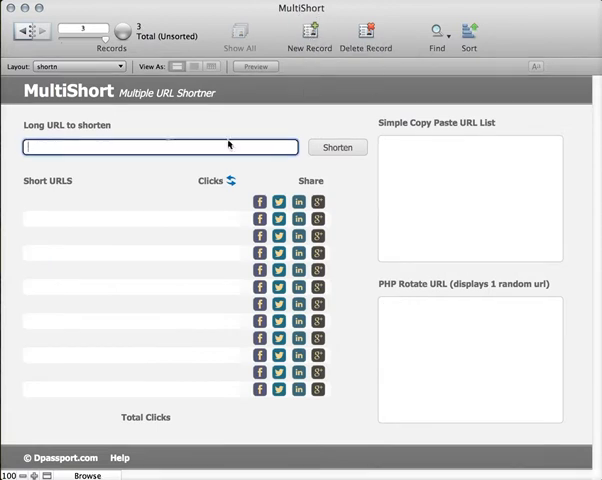
mouse_move(128, 159)
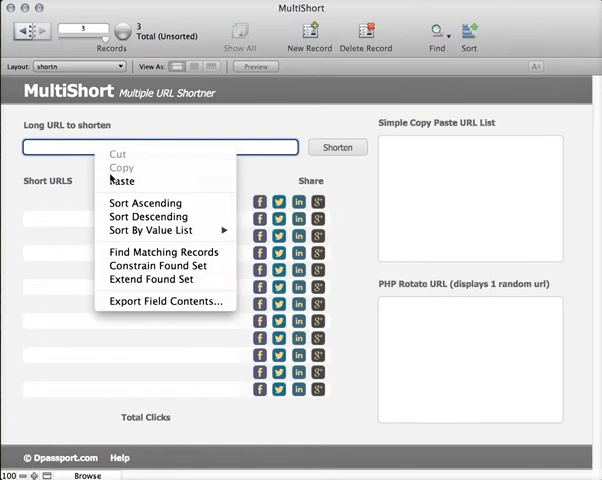
click(122, 181)
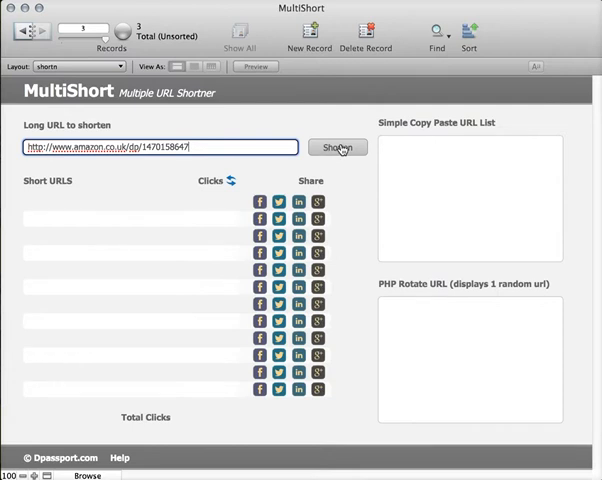
- Shorten the Amazon link into twelve short URLs and select the copy-paste URL list
click(338, 147)
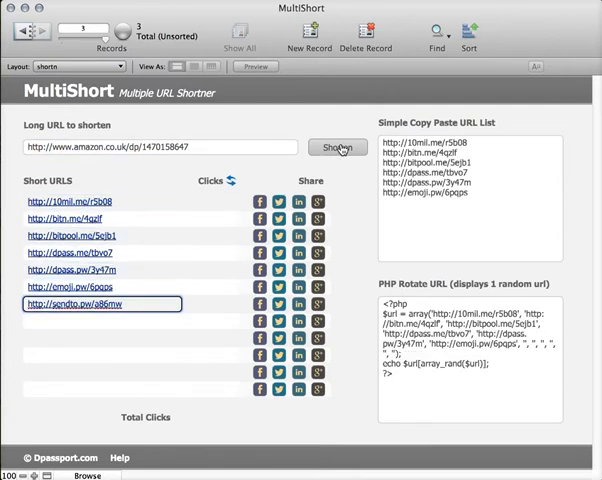
click(337, 147)
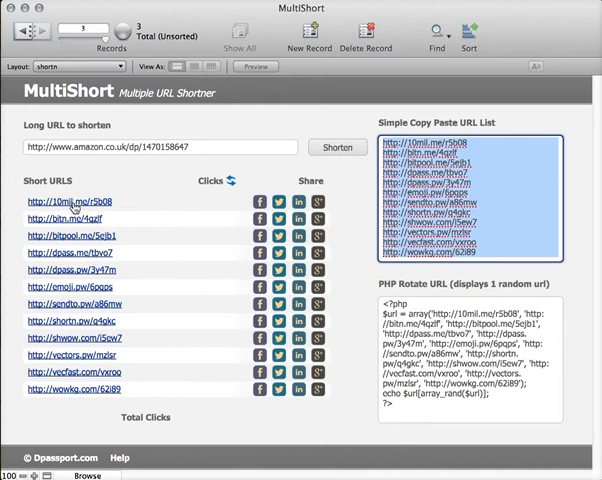
mouse_move(72, 380)
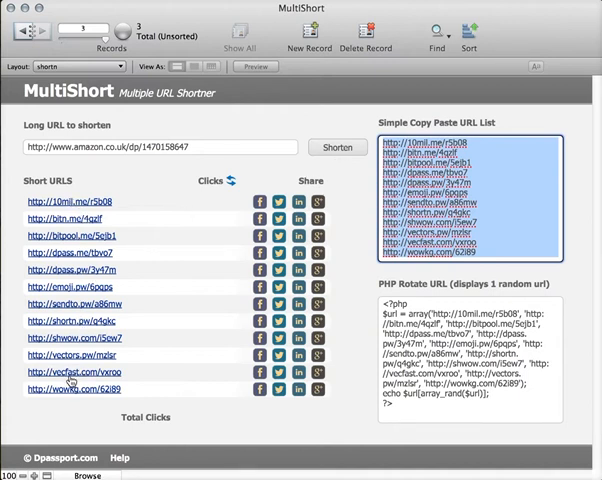